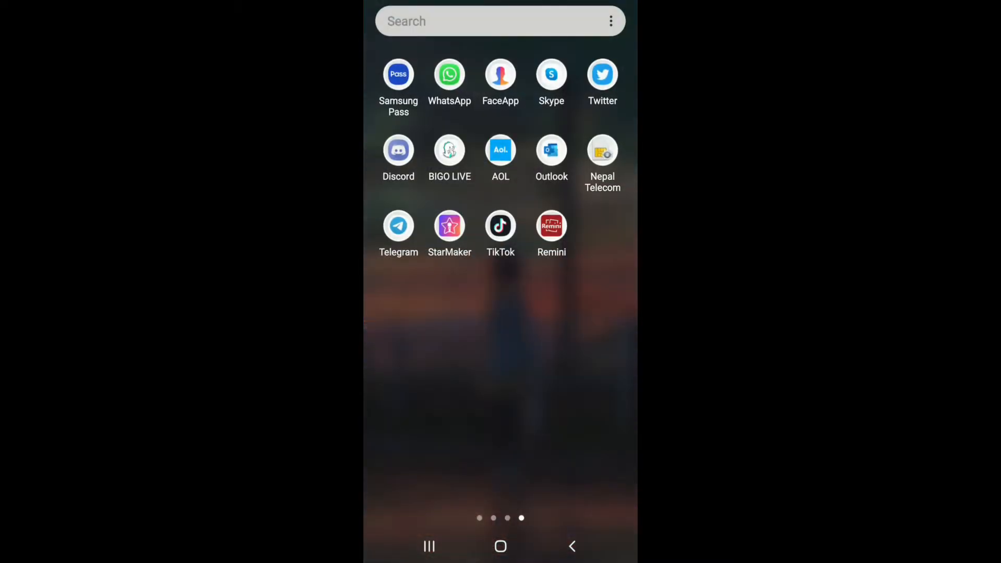
- Launch Telegram from the app drawer to show the 'Us' group chat
click(398, 225)
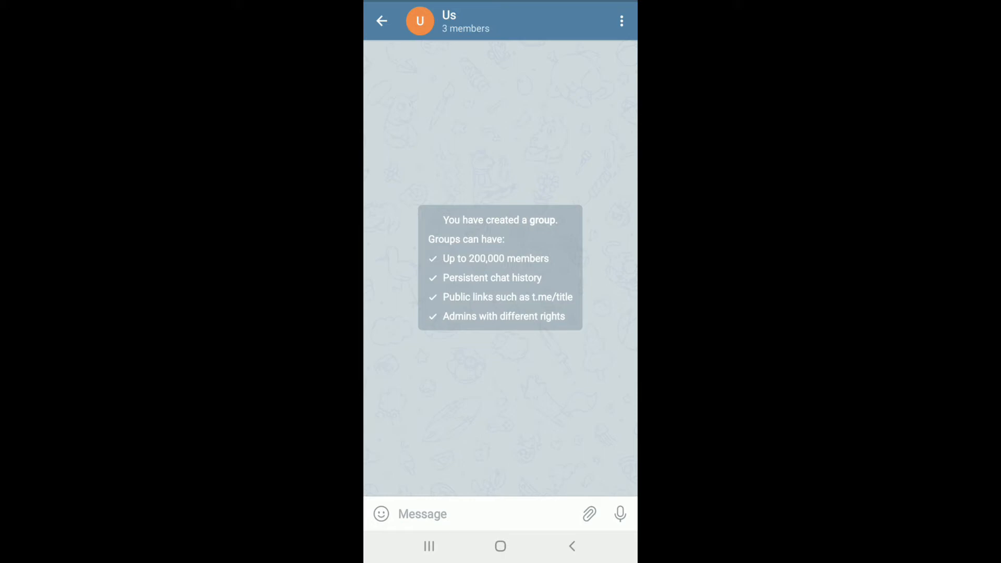
- Open a blank poll form from the attachment menu in the 'Us' chat
click(546, 498)
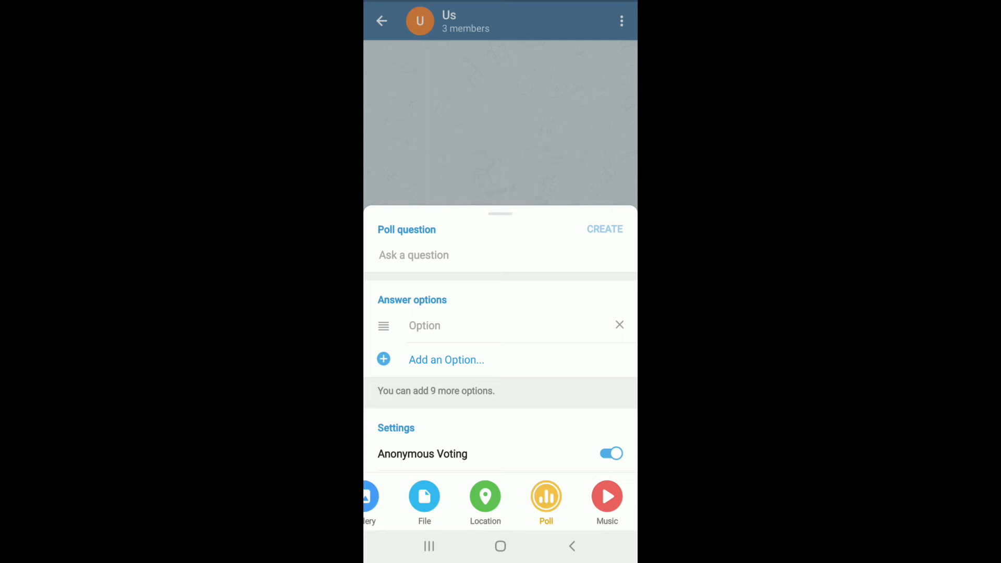
- Enter the question 'What's your favourite season?' with the options Winter, Summer and Rainy
text(What's your favourite season?)
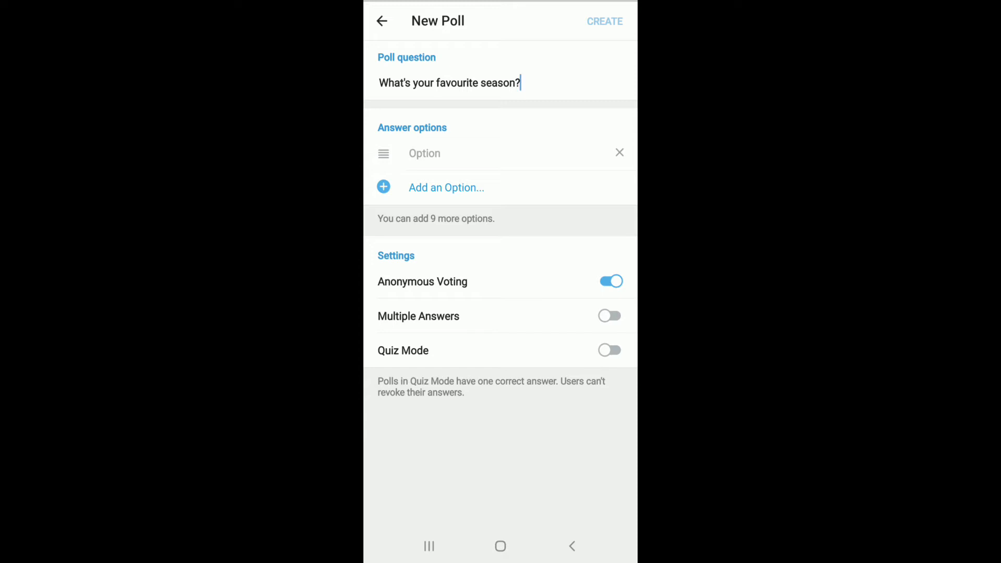
click(486, 154)
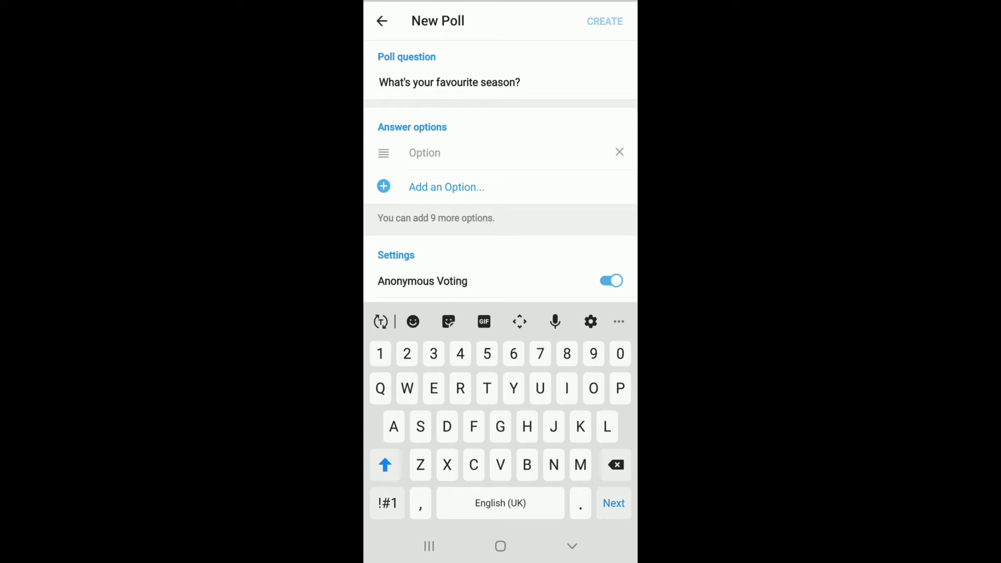
text(Winter)
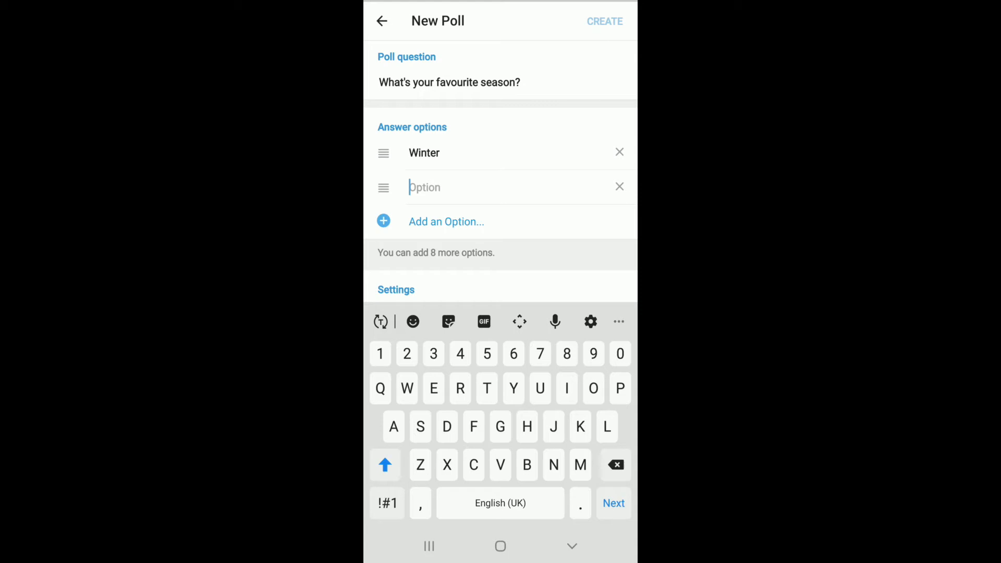
text(Su)
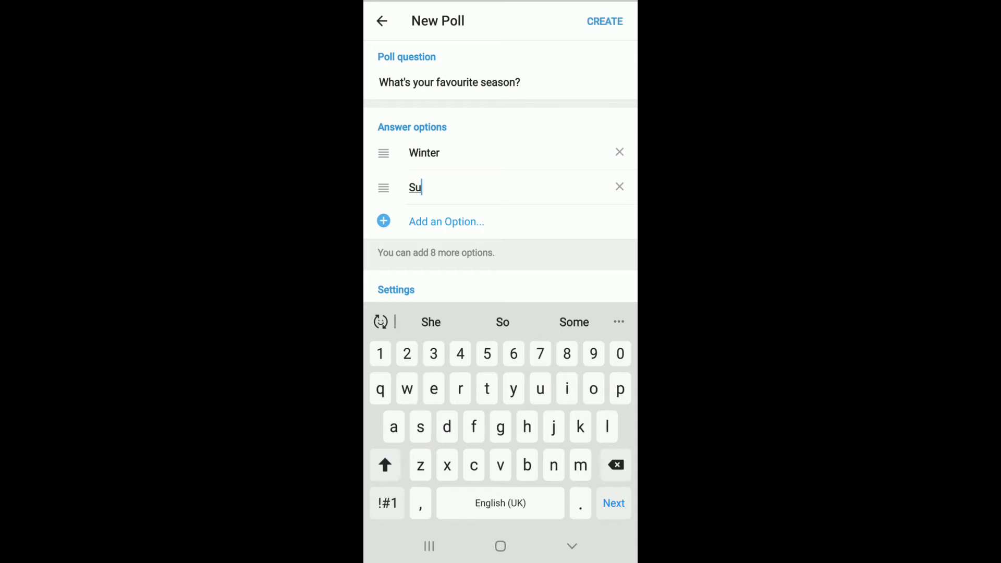
text(mmer)
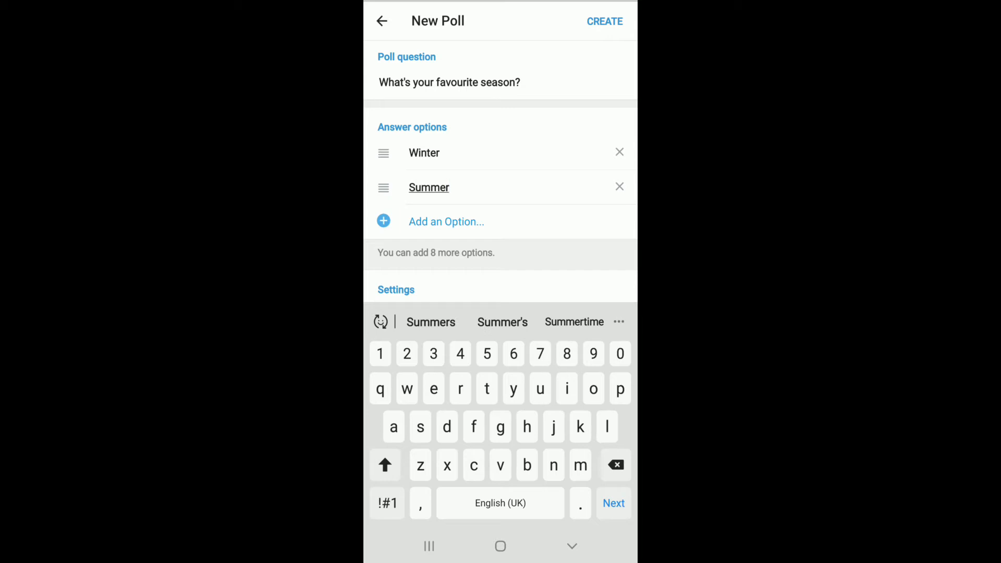
text(Rainy)
text(None)
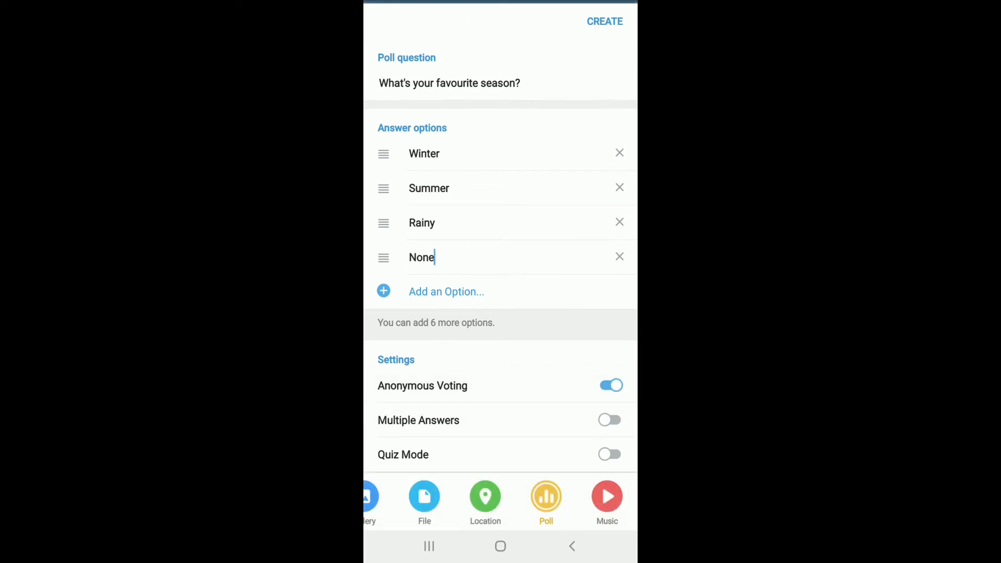
- Toggle Multiple Answers and switch on Quiz Mode in the poll settings
click(609, 420)
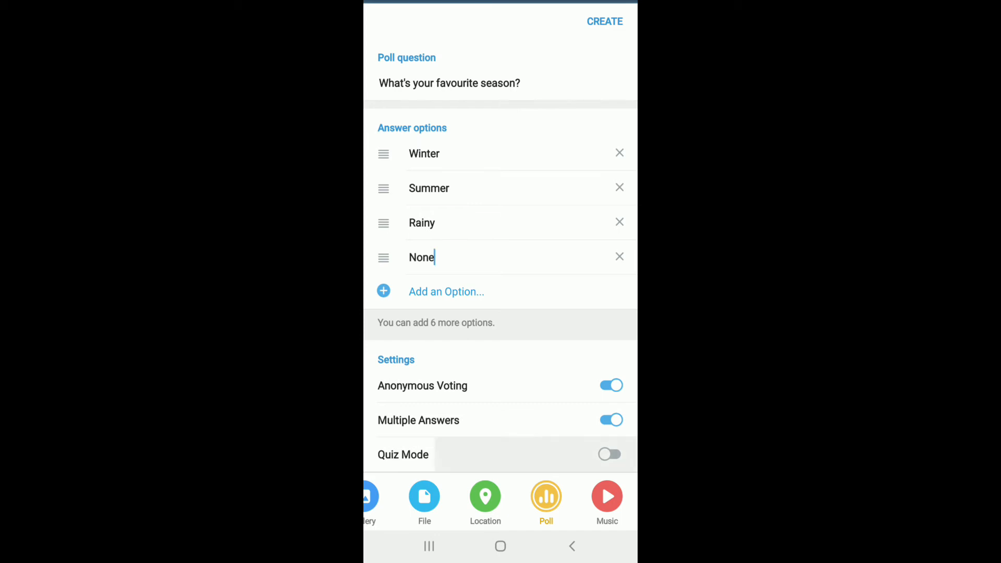
click(609, 455)
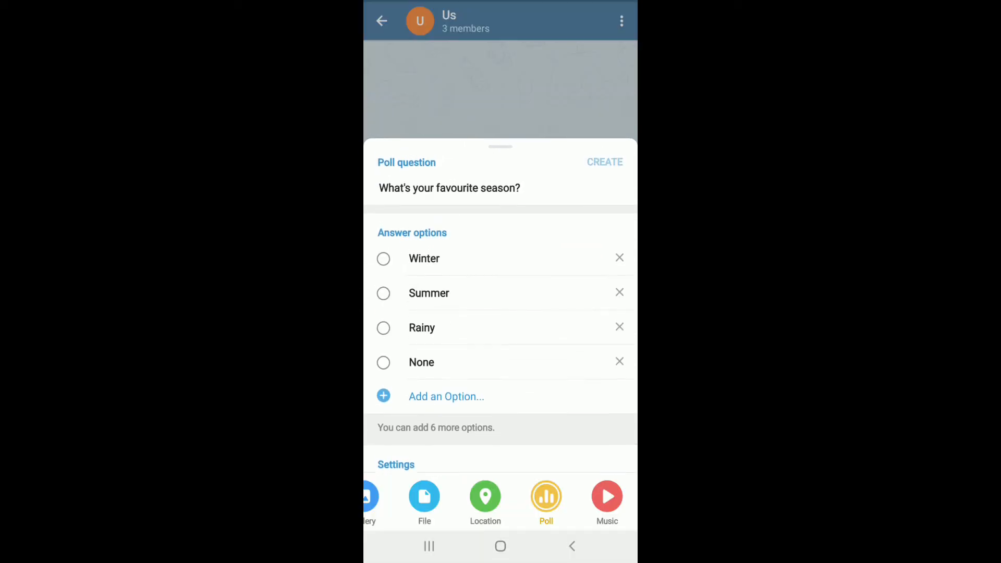
- Mark None as the correct answer and create the quiz in 'Us'
scroll(up, 3)
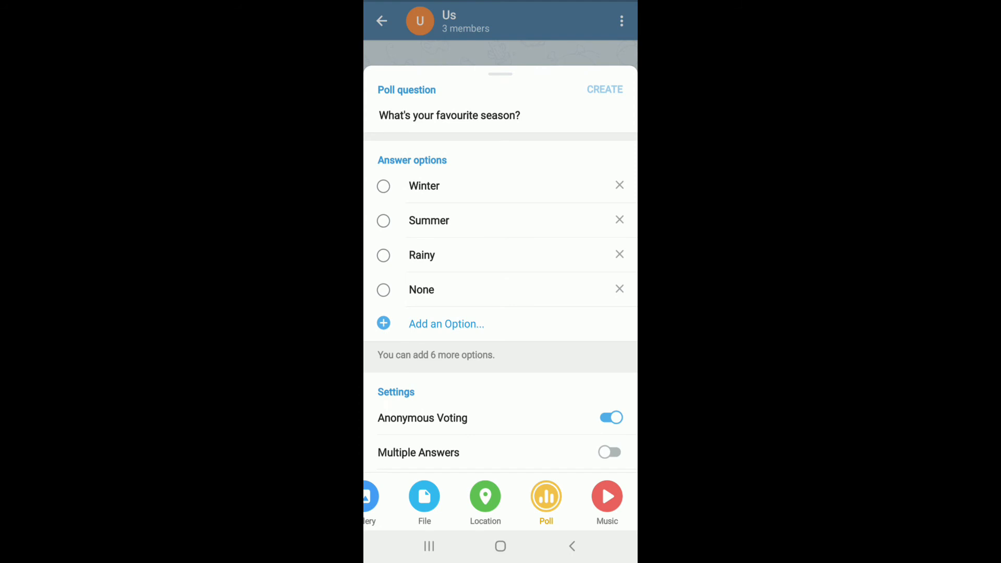
click(383, 290)
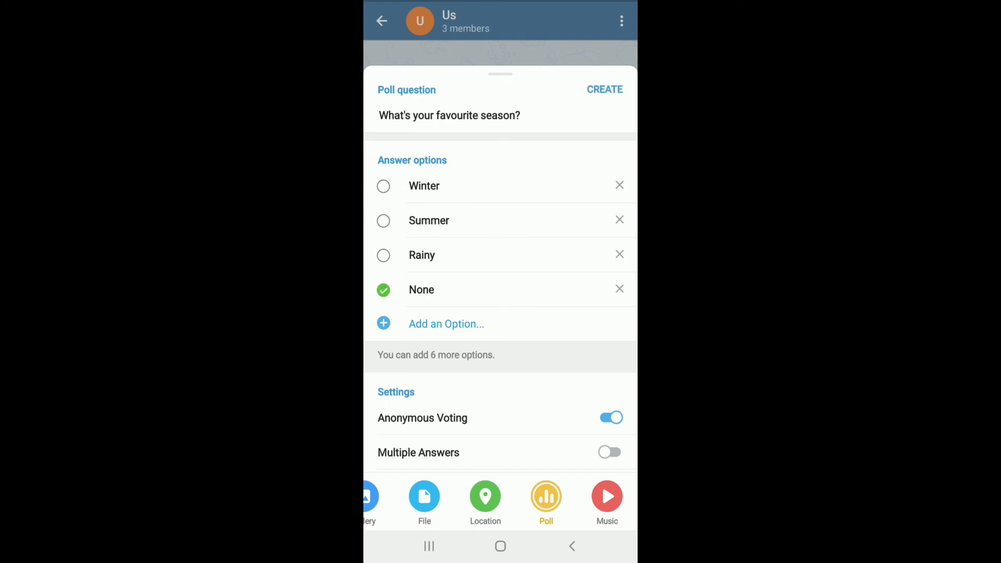
click(604, 89)
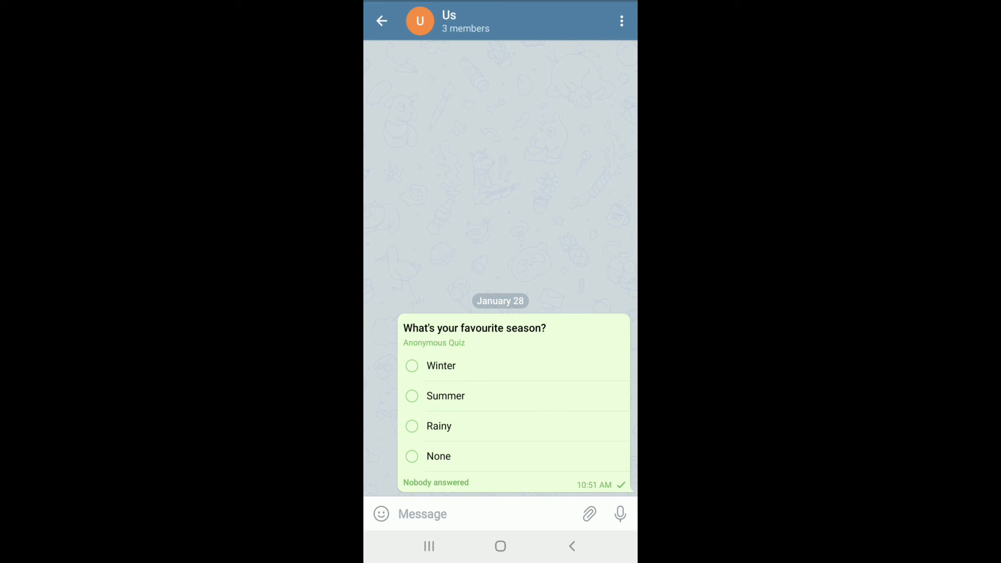
- Vote Winter on the posted quiz, then return to the home screen
click(422, 514)
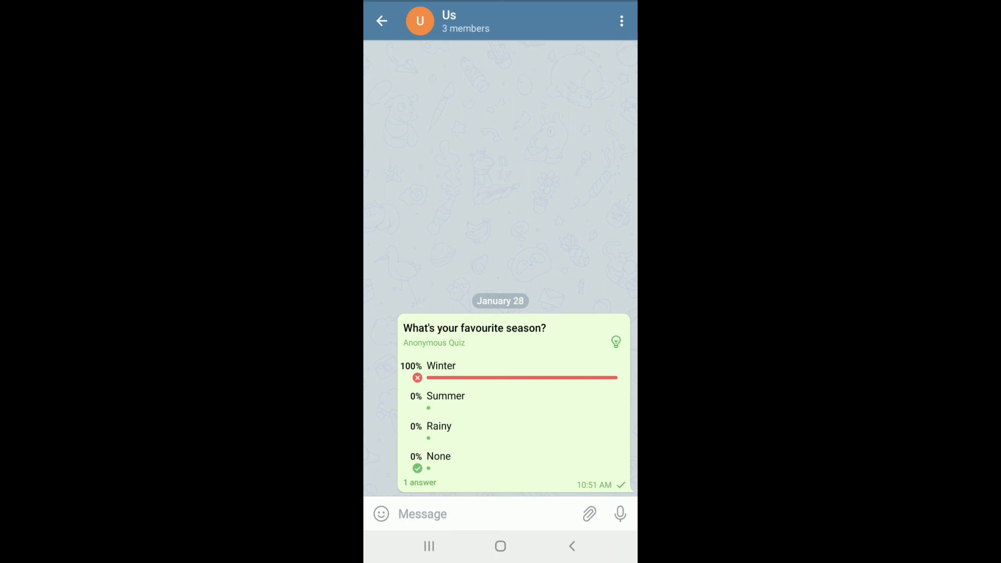
click(500, 546)
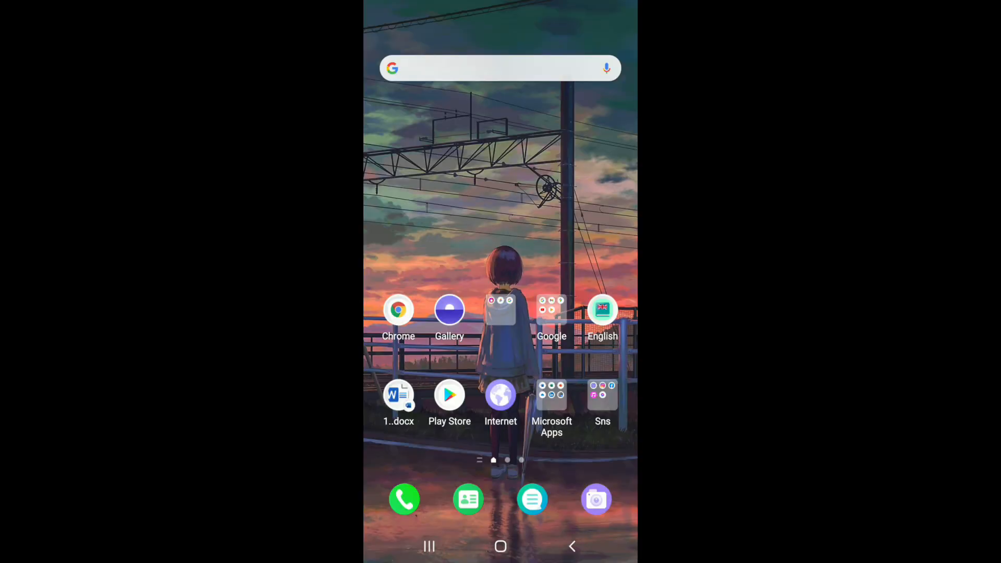